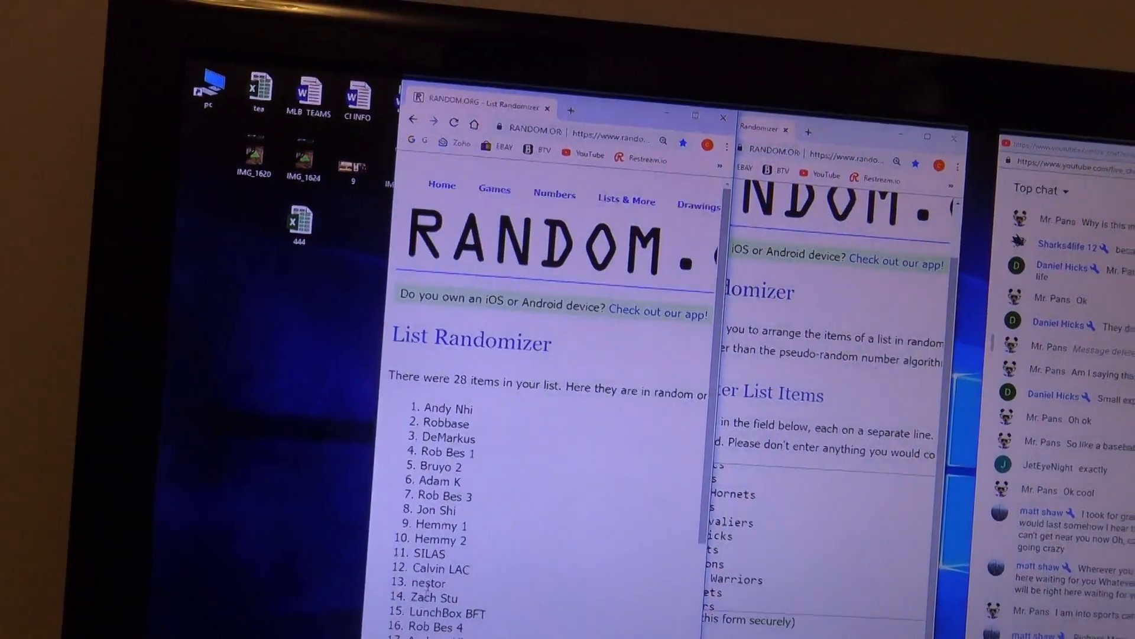
- Reshuffle the 28 participant names with "Again!" until randomized six times
scroll(down, 3)
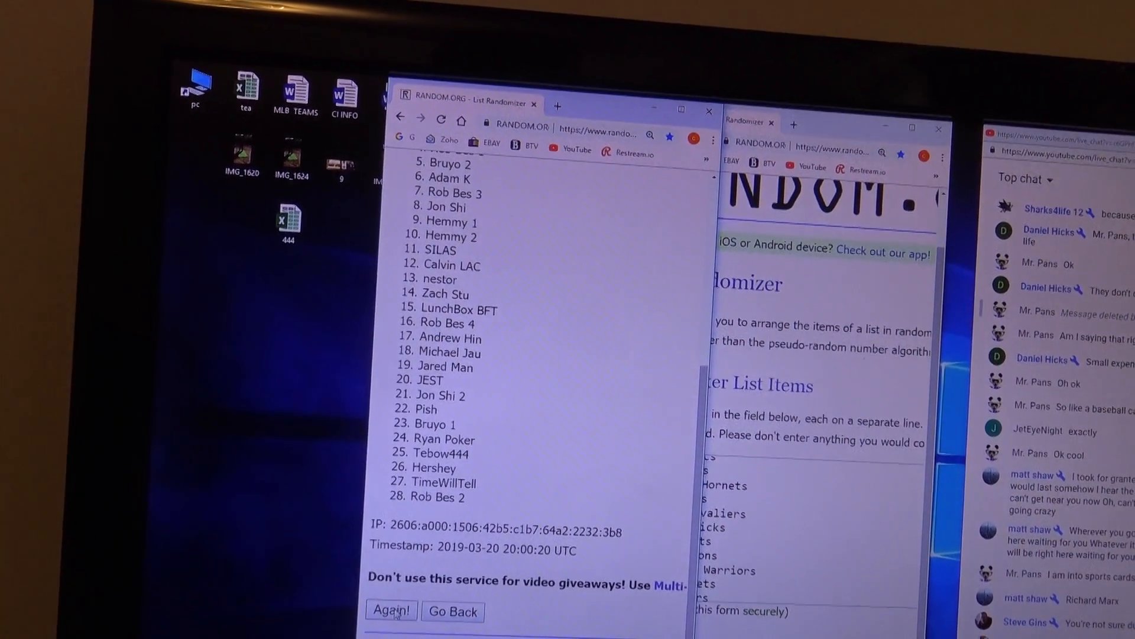
click(391, 610)
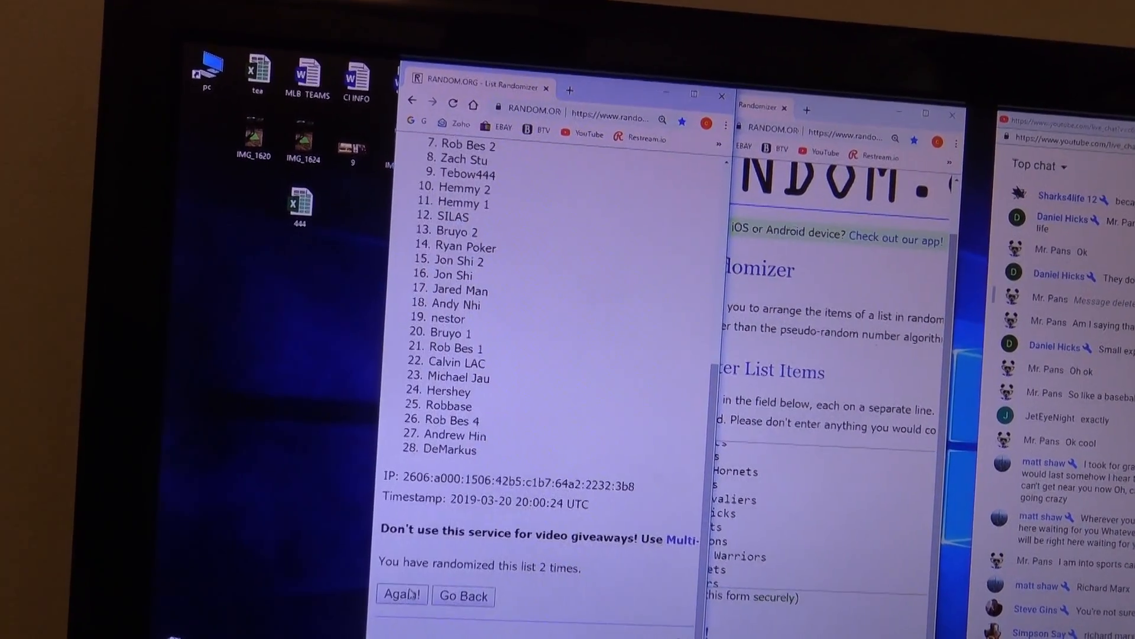
click(401, 593)
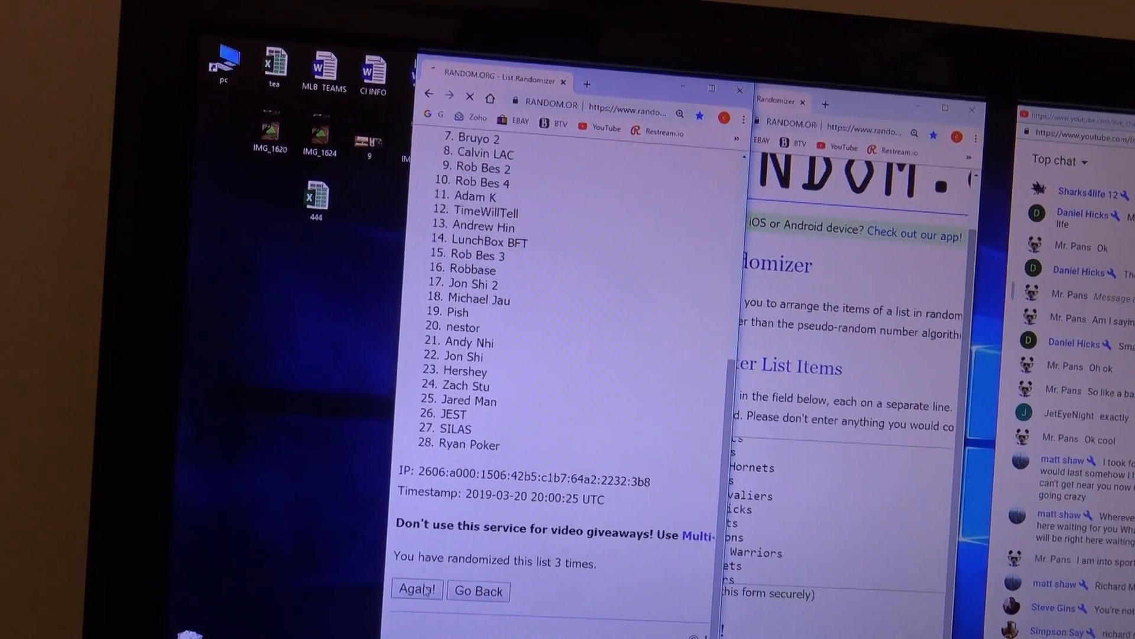
click(416, 590)
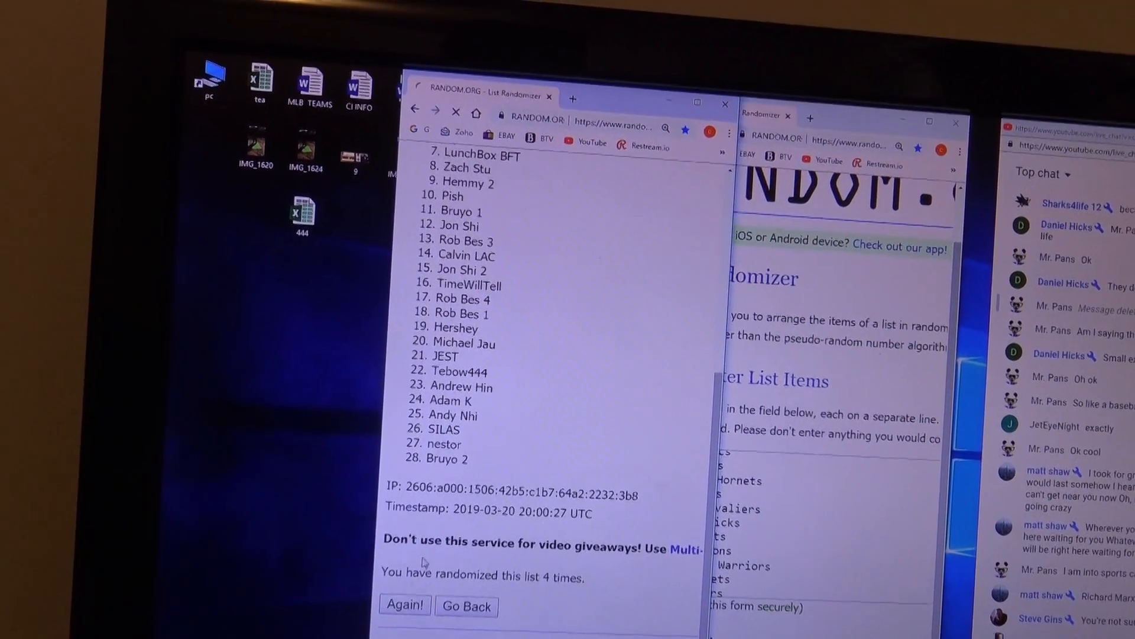
click(404, 605)
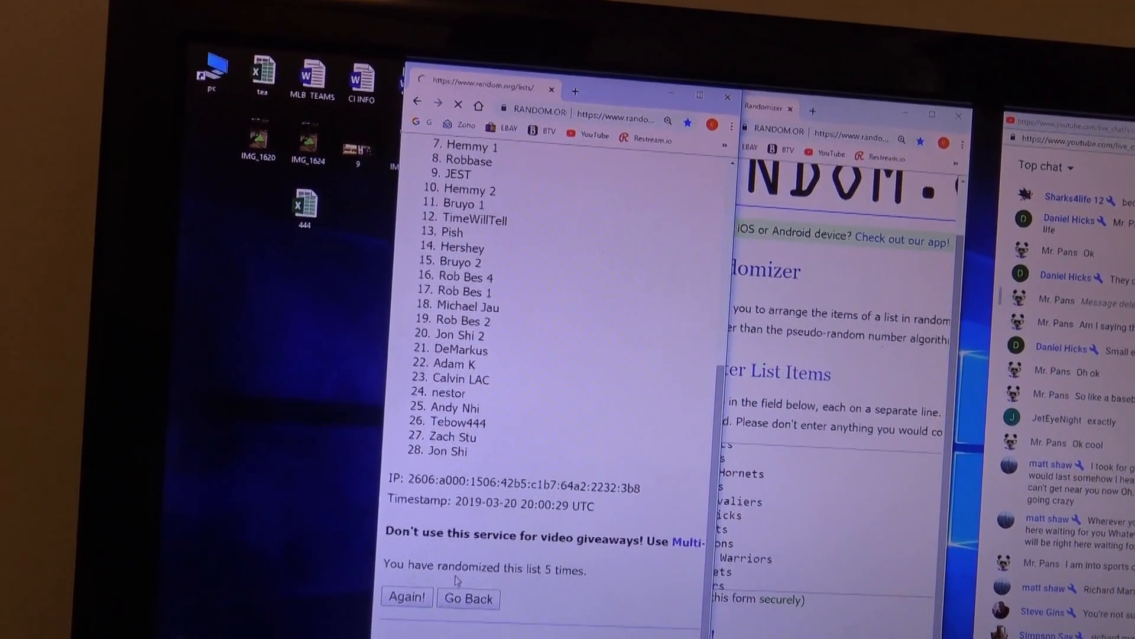
click(407, 598)
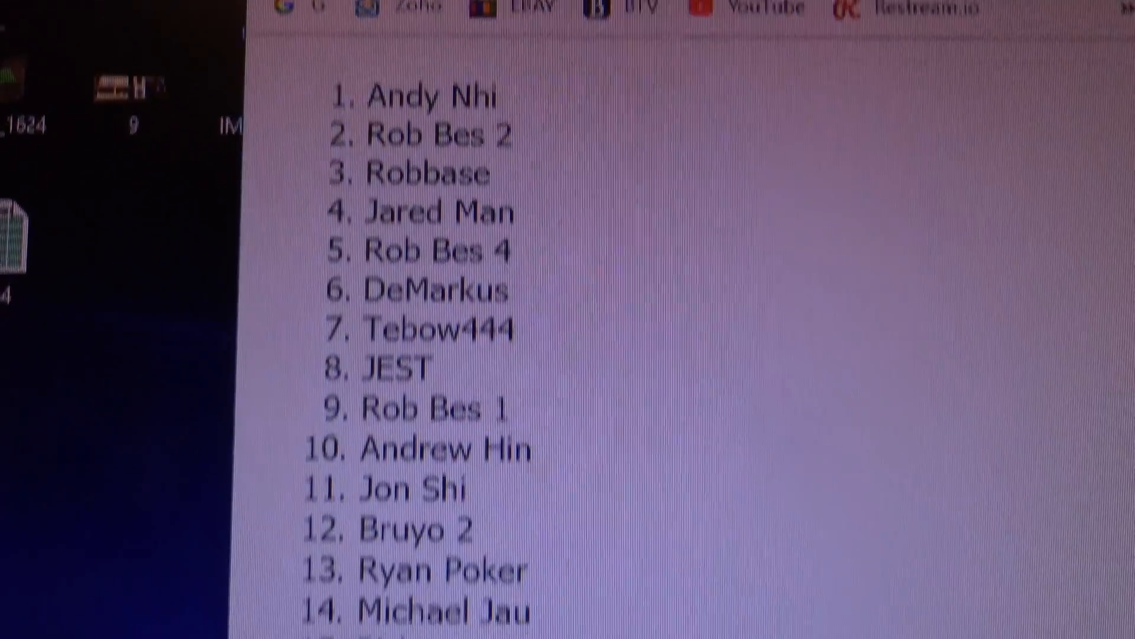
scroll(down, 3)
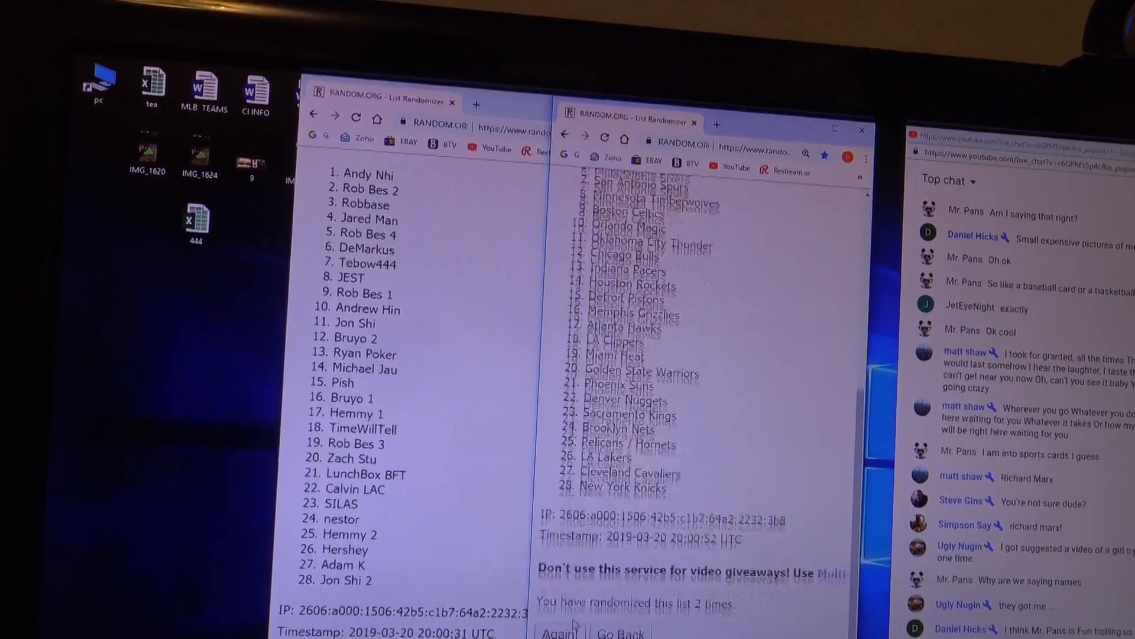
- Re-randomize the 28 NBA teams list twice more with "Again!" in the second window
click(558, 631)
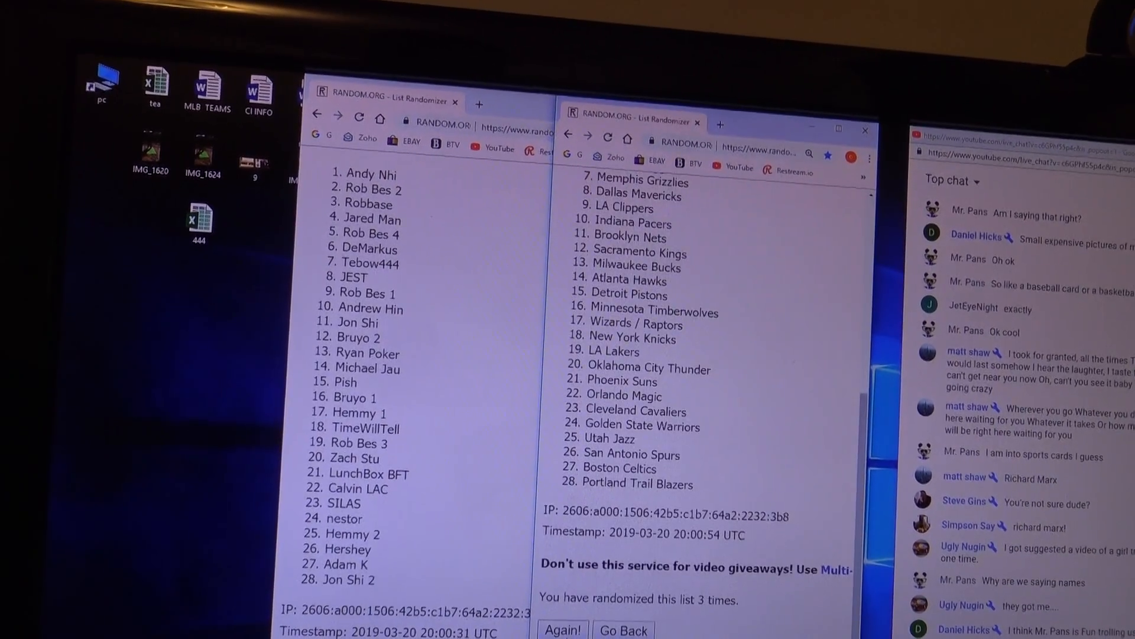
click(564, 629)
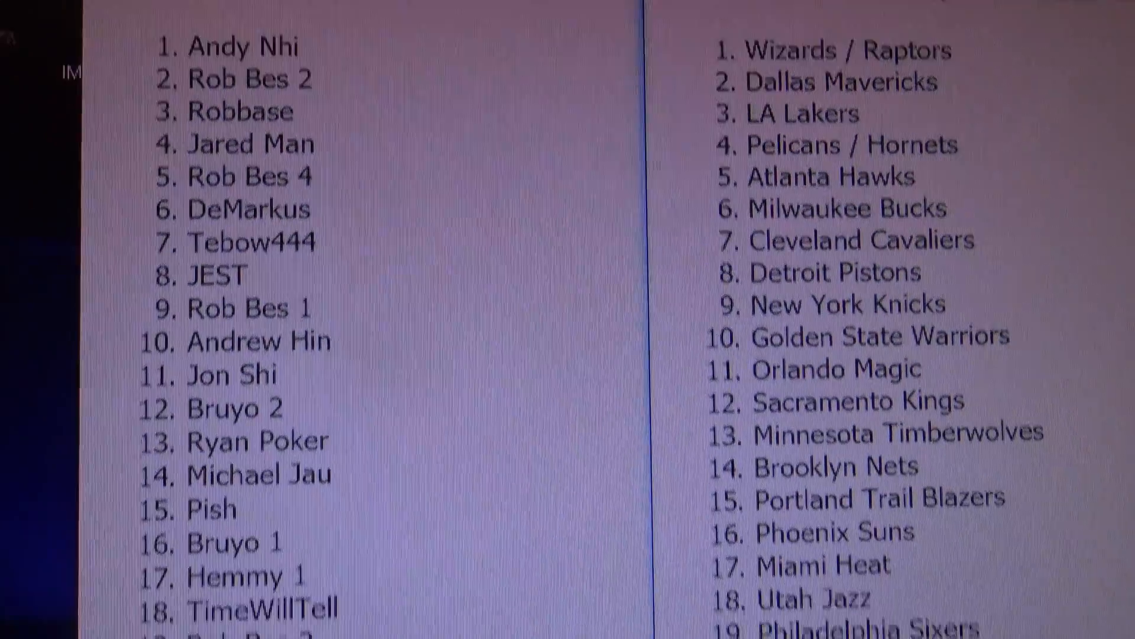
scroll(down, 3)
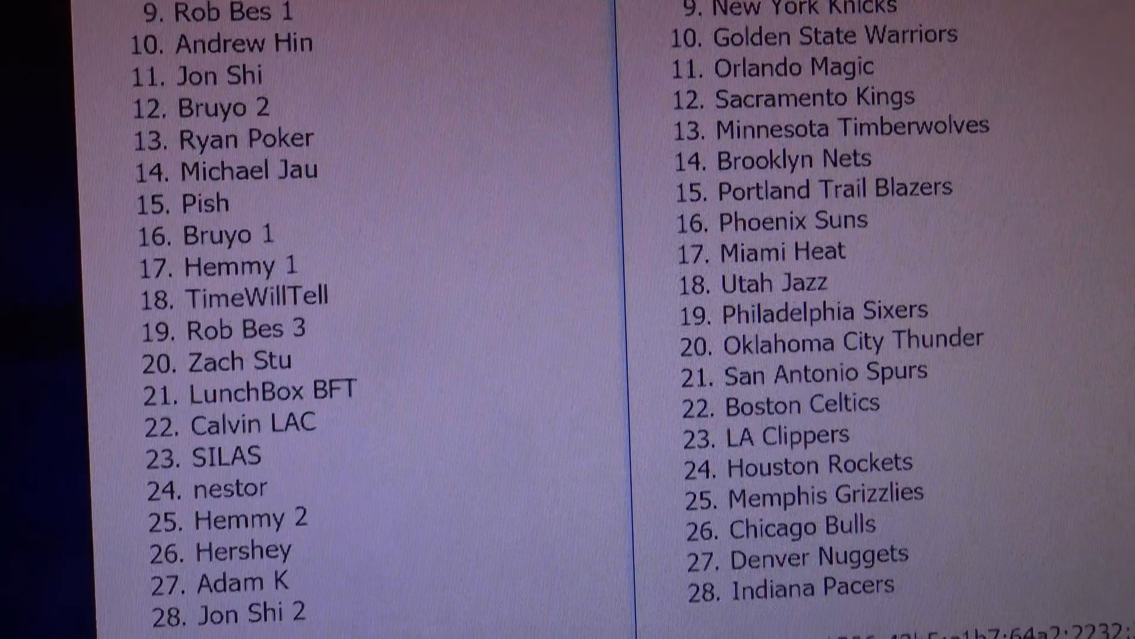
scroll(down, 3)
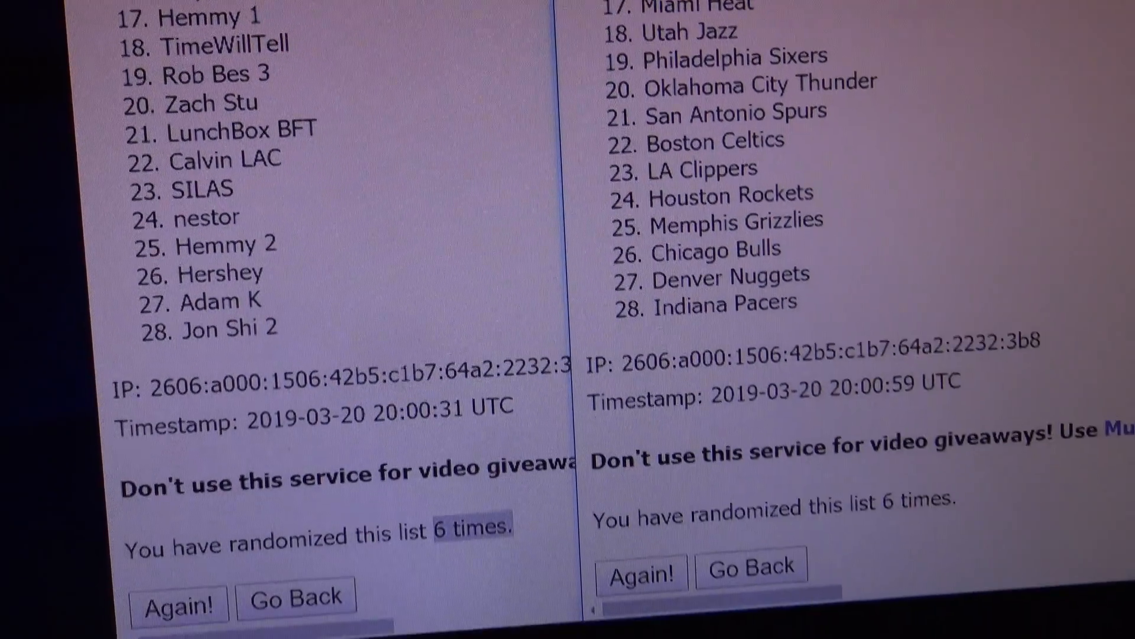